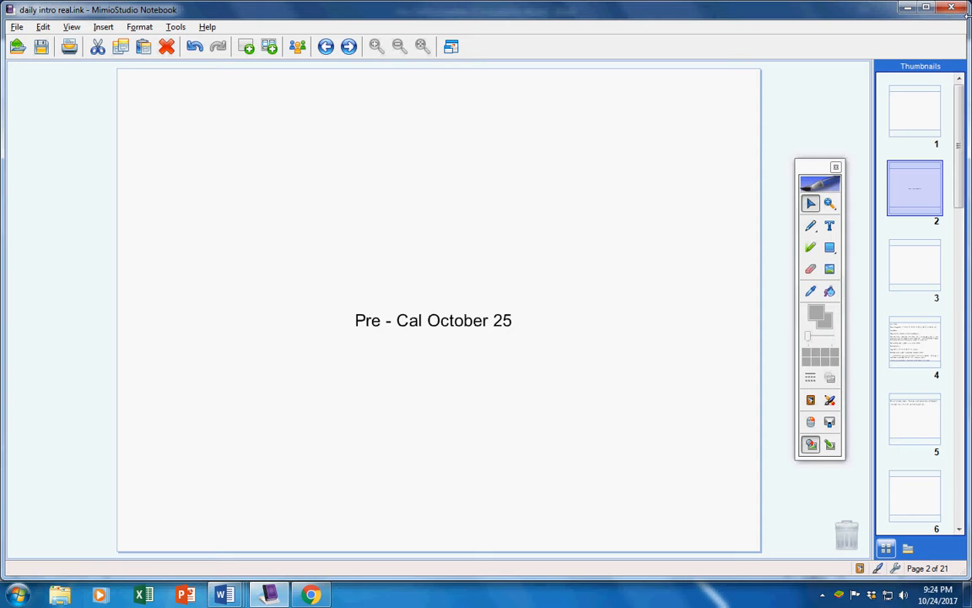
# On the daily announcement page, use the red pen to underline the Page 663 problem list
pyautogui.click(915, 341)
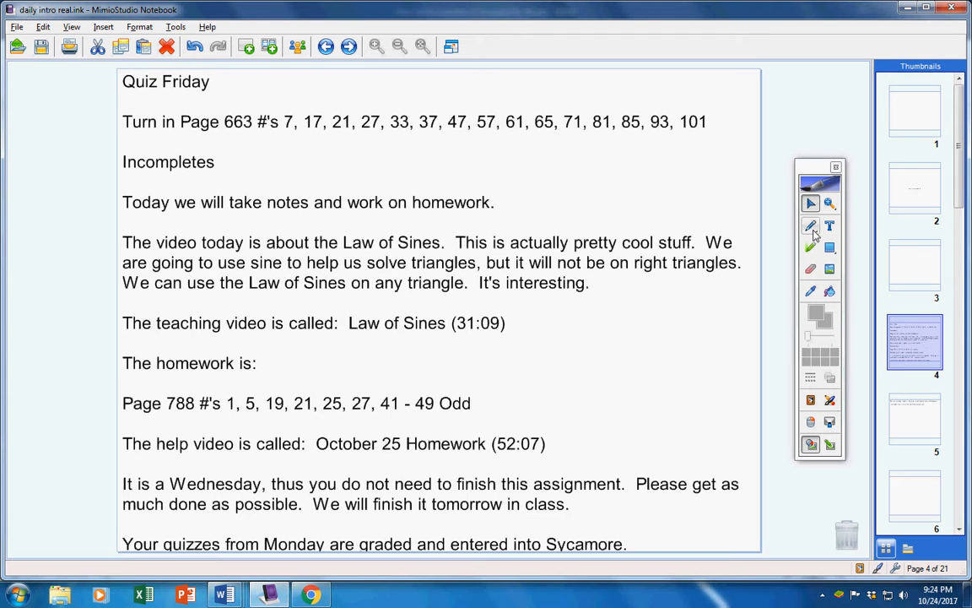
pyautogui.click(810, 226)
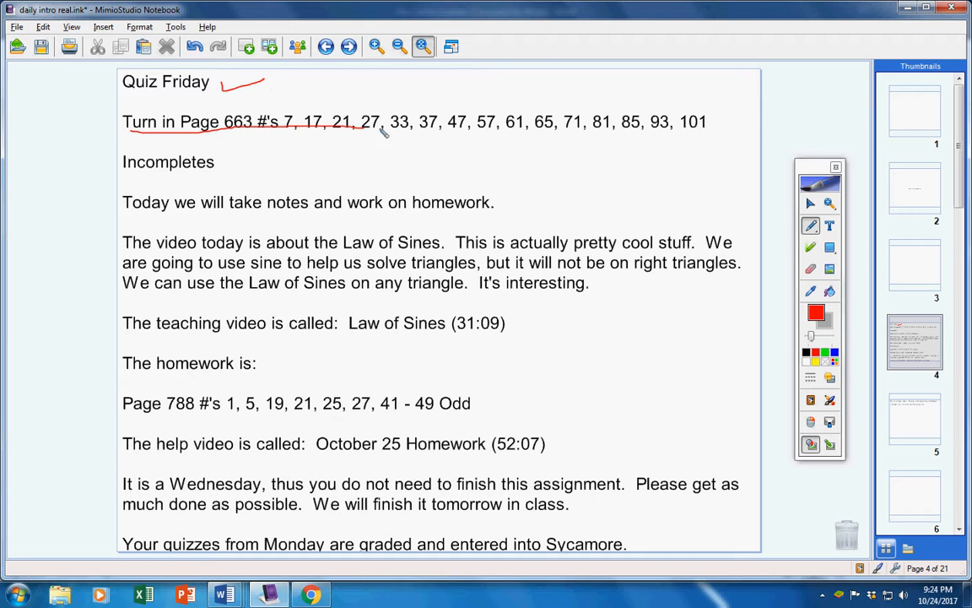
pyautogui.moveTo(380, 132); pyautogui.dragTo(706, 132)
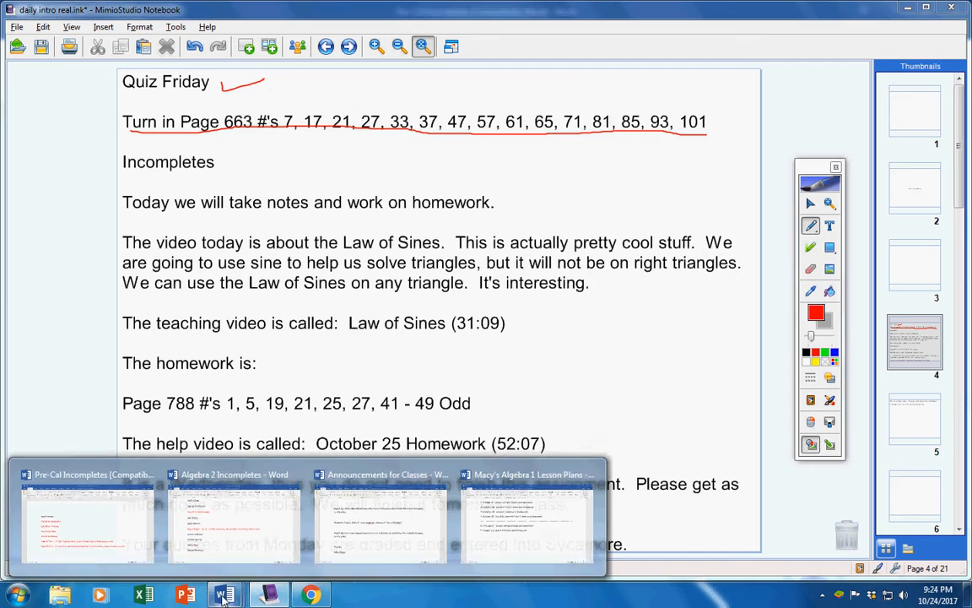
# Bring the Pre-Cal Incompletes Word document to the front from the taskbar
pyautogui.click(84, 523)
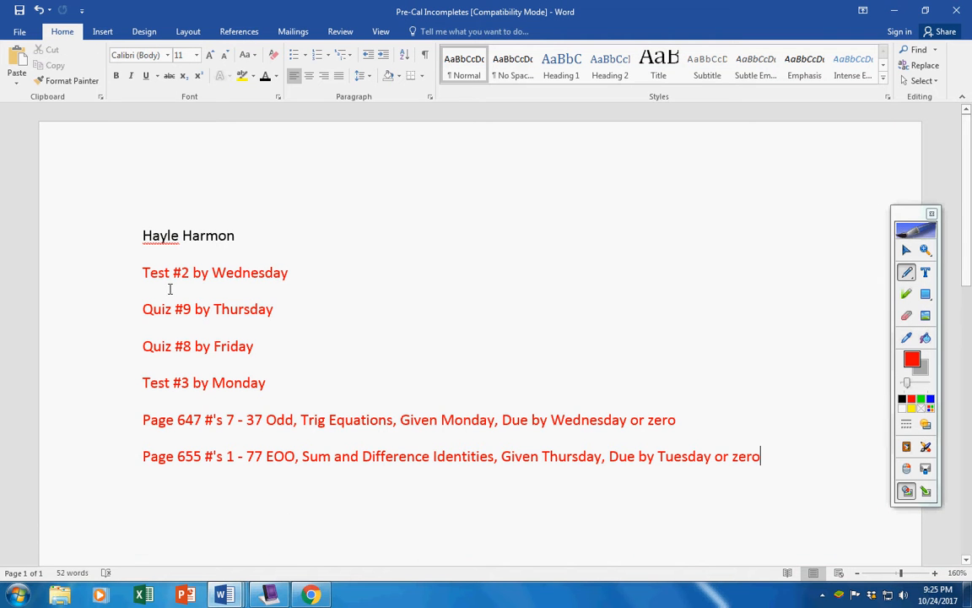
pyautogui.moveTo(297, 275)
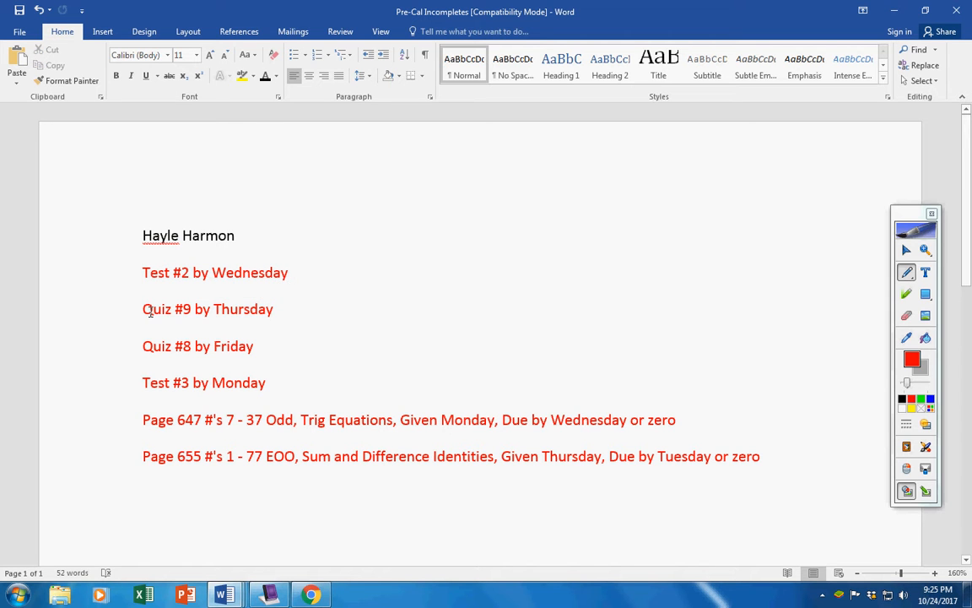
pyautogui.tripleClick(208, 309)
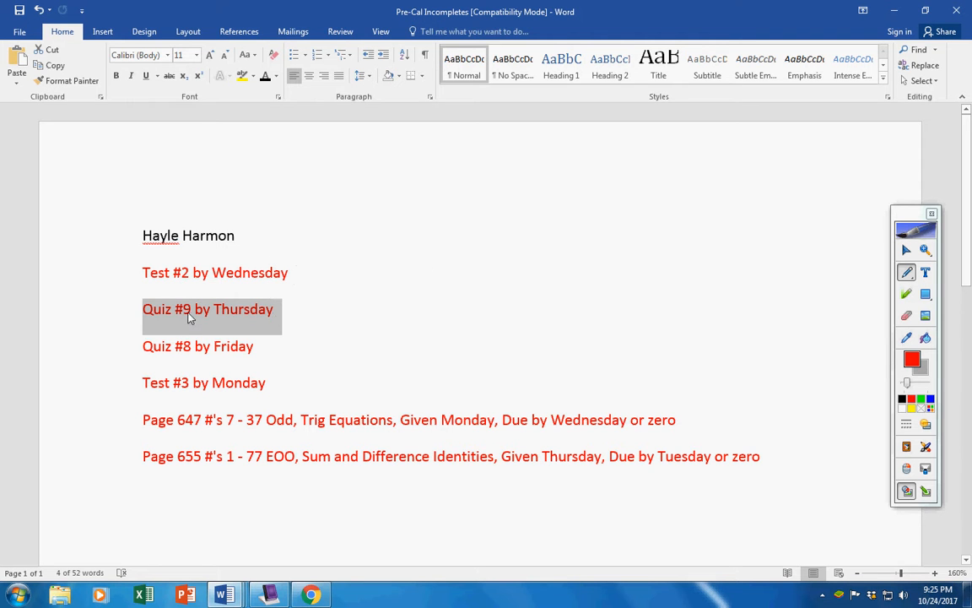
pyautogui.moveTo(230, 315)
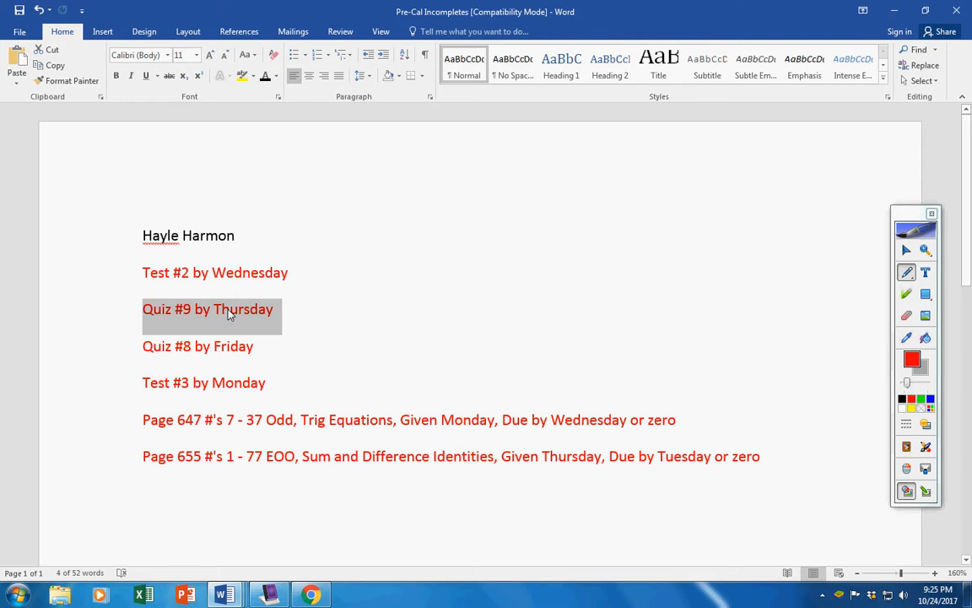
pyautogui.click(284, 307)
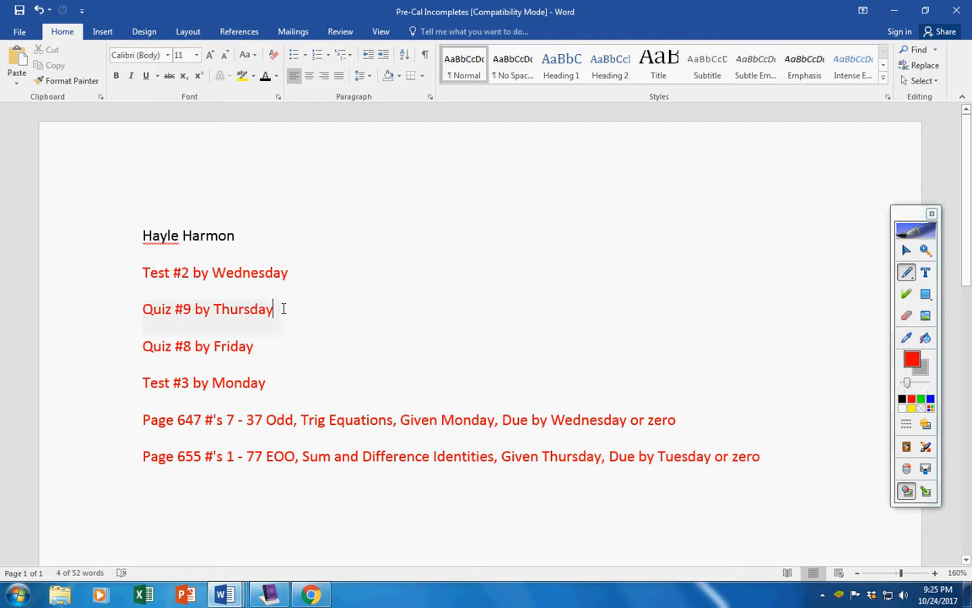
pyautogui.click(143, 308)
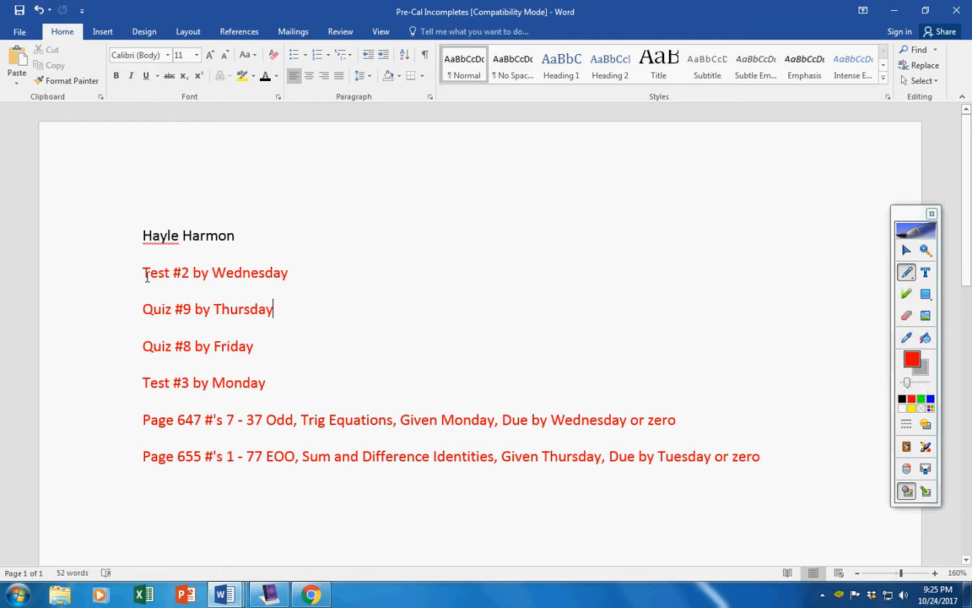
pyautogui.moveTo(142, 272); pyautogui.dragTo(266, 381)
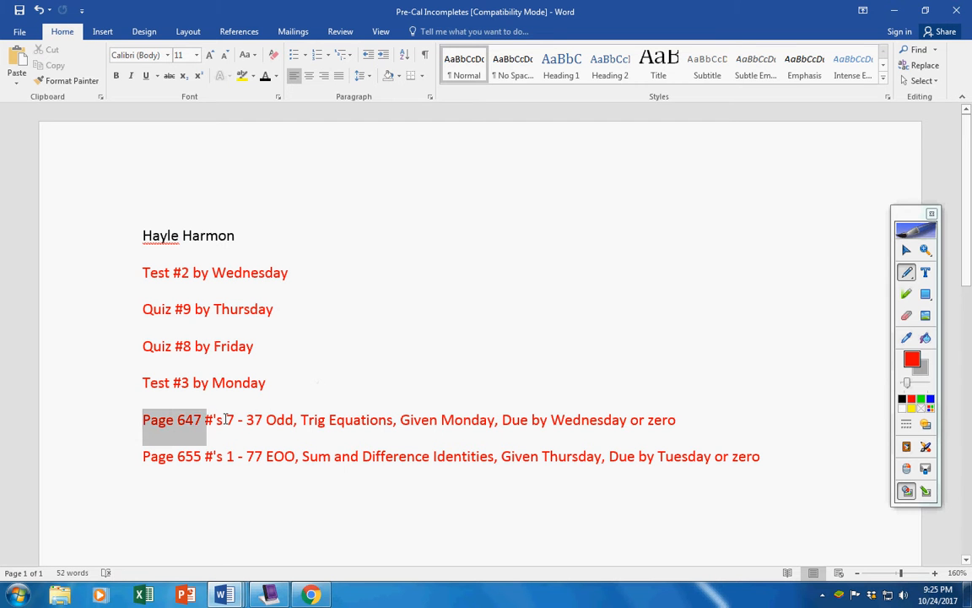
pyautogui.moveTo(142, 419); pyautogui.dragTo(296, 419)
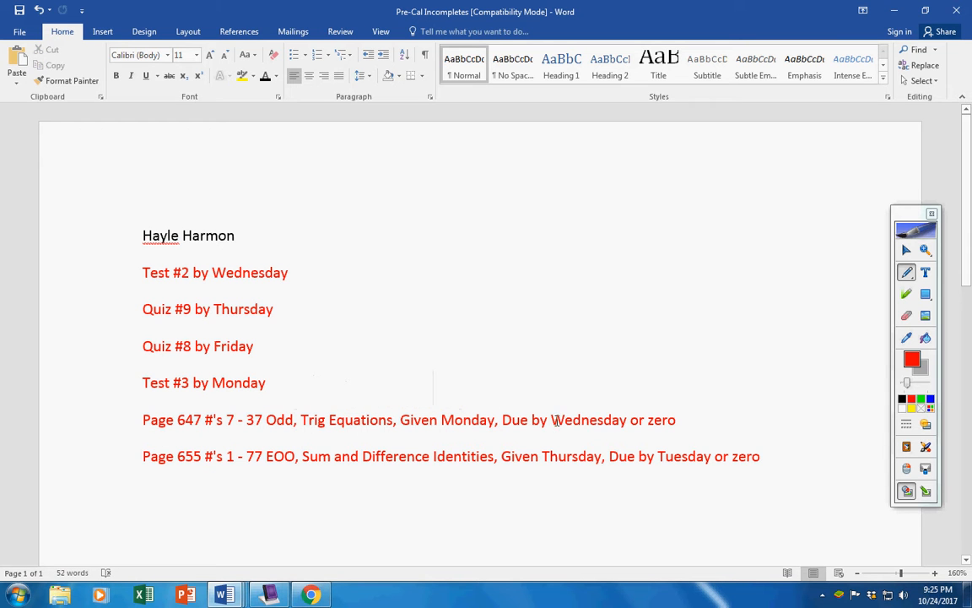
pyautogui.doubleClick(588, 419)
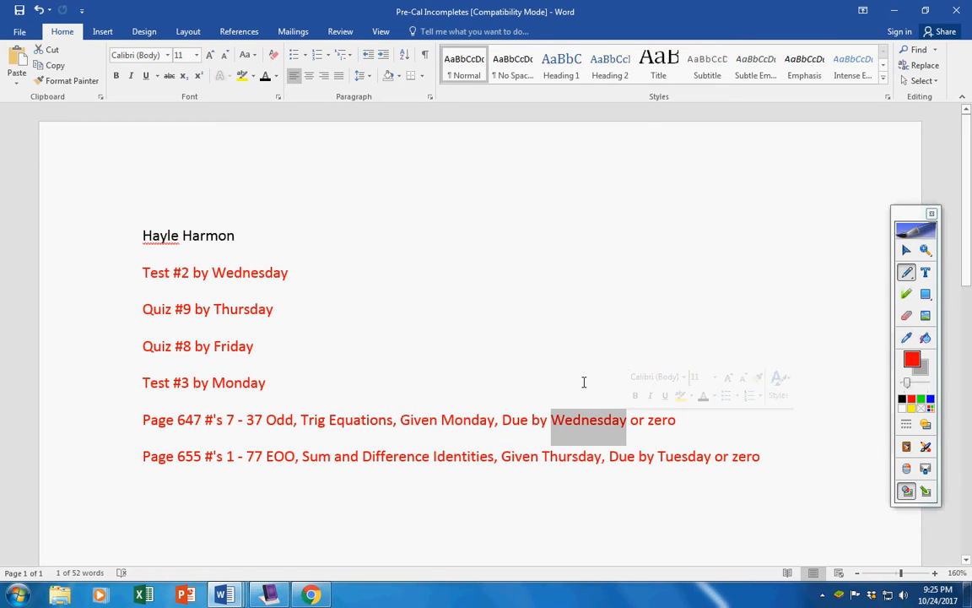
pyautogui.click(209, 456)
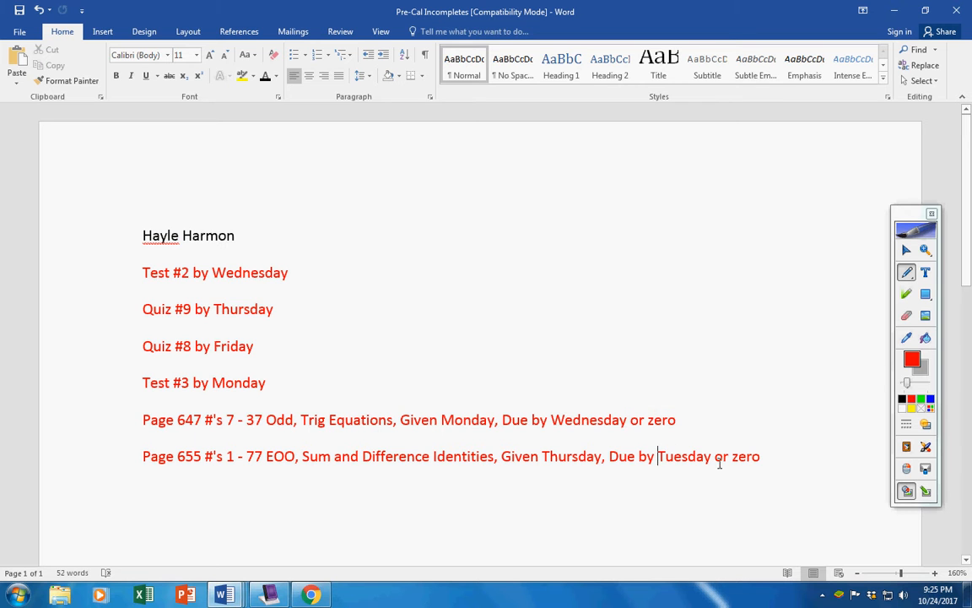
pyautogui.write('Thursday')
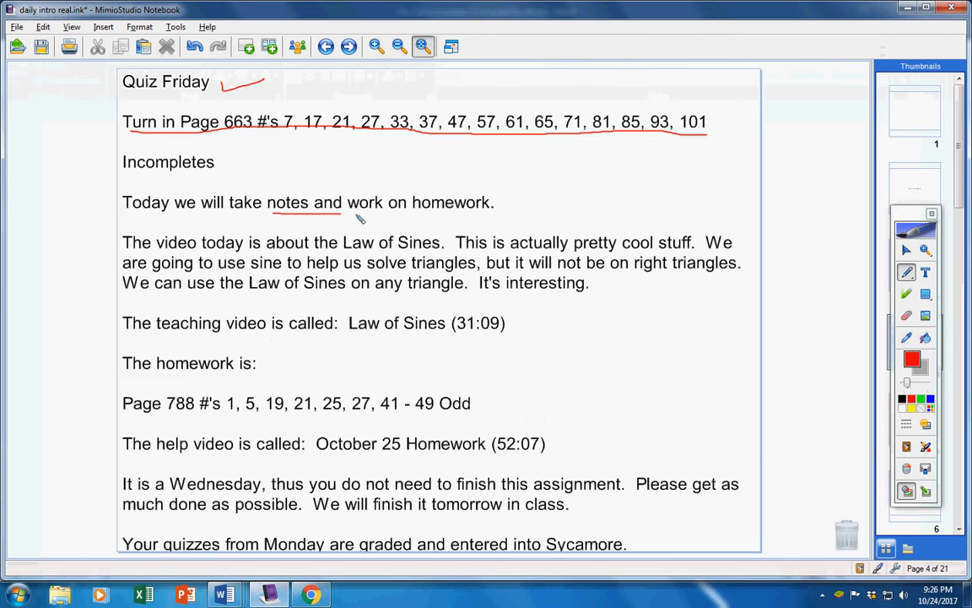
# Underline in red the notes/homework line and the Law of Sines teaching video title
pyautogui.moveTo(341, 217); pyautogui.dragTo(489, 216)
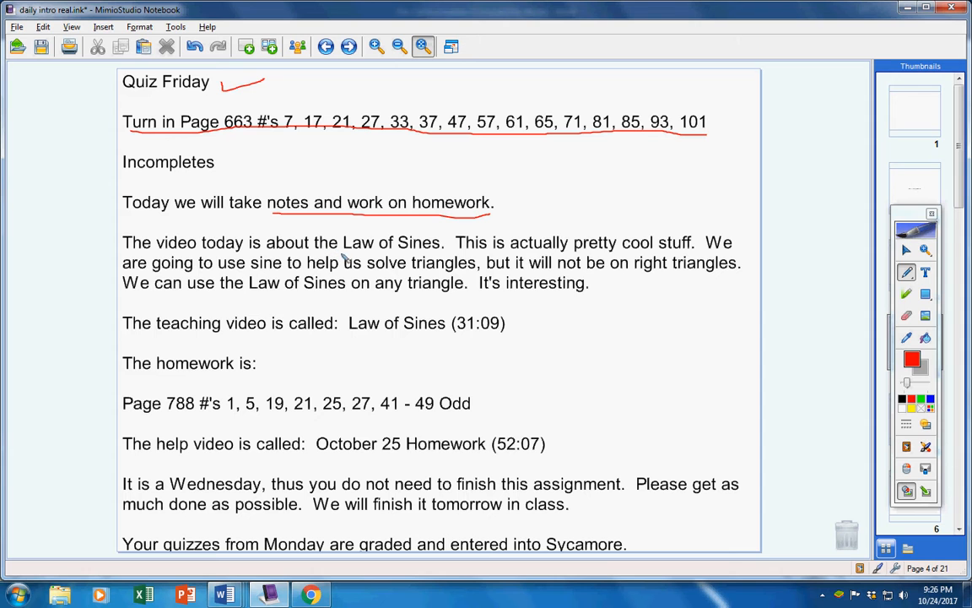
pyautogui.moveTo(580, 260)
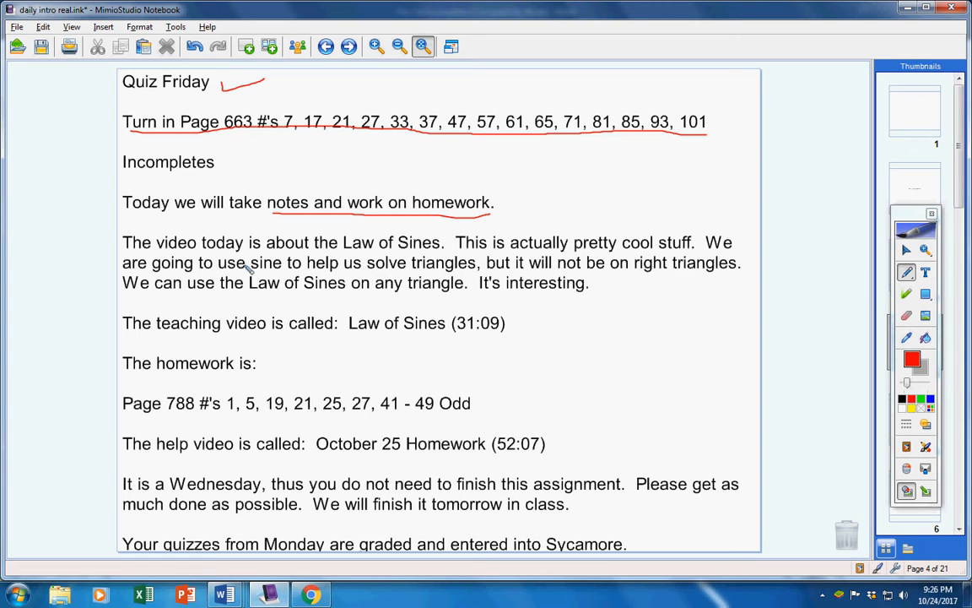
pyautogui.moveTo(402, 278)
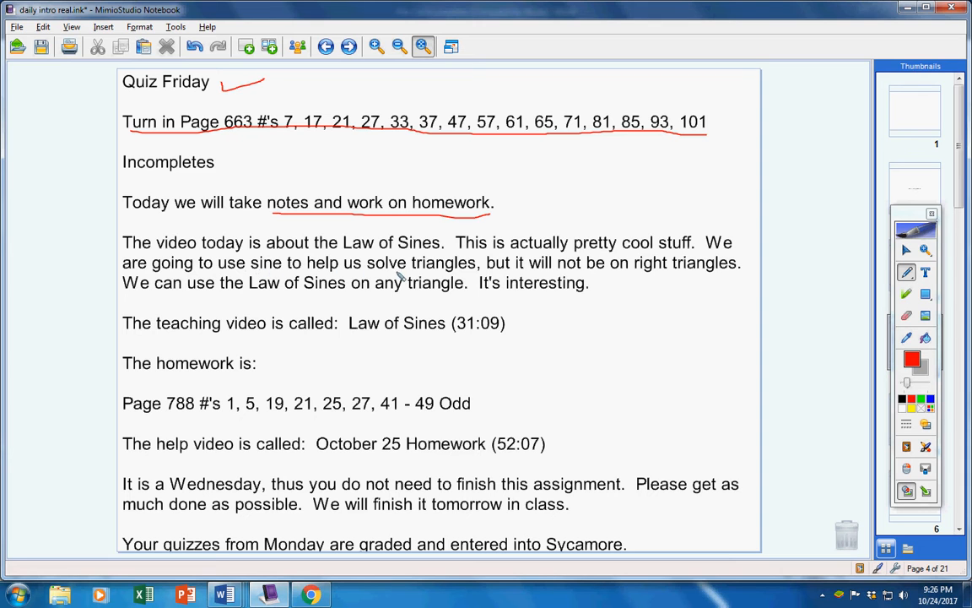
pyautogui.moveTo(667, 262)
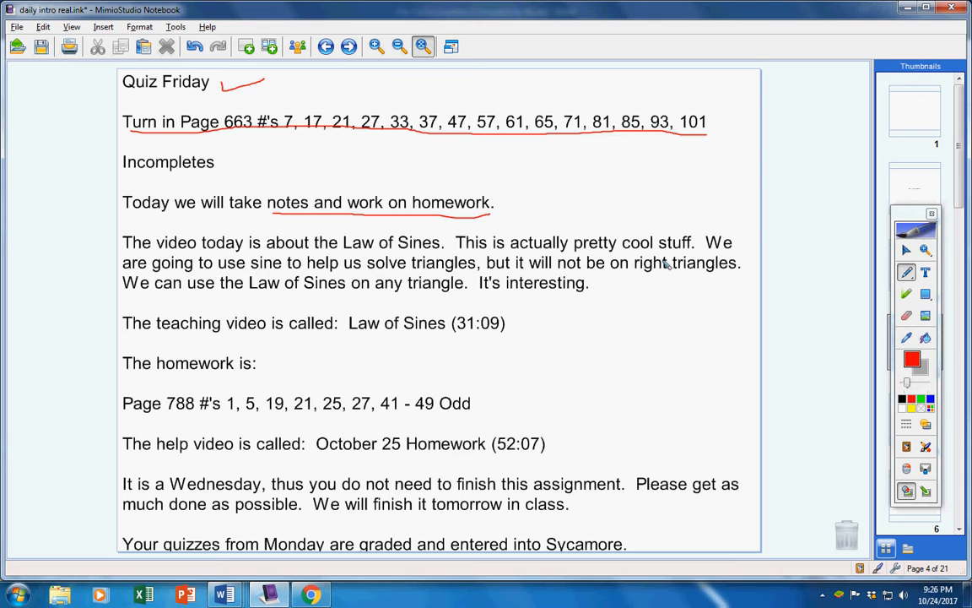
pyautogui.moveTo(296, 303)
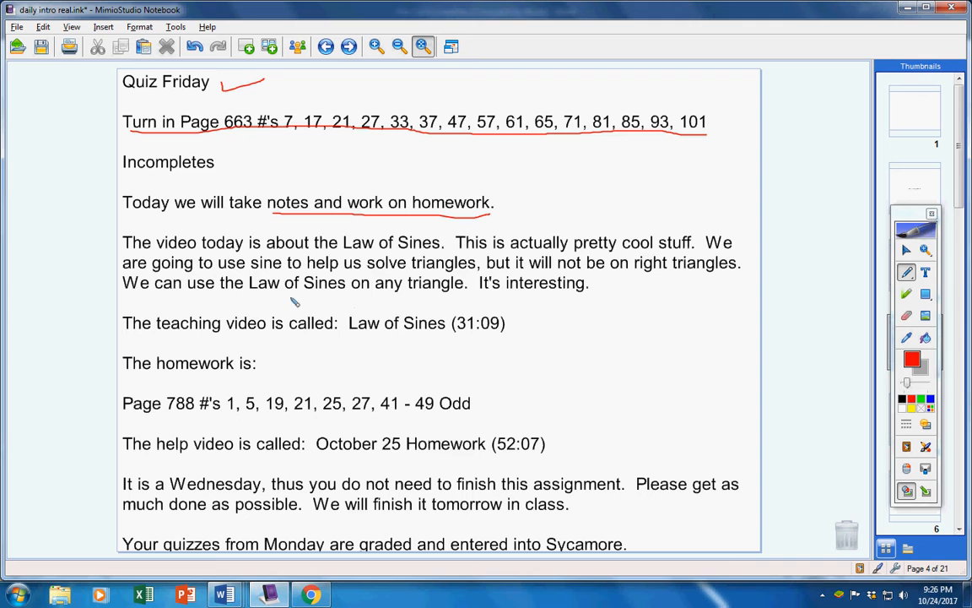
pyautogui.moveTo(335, 300)
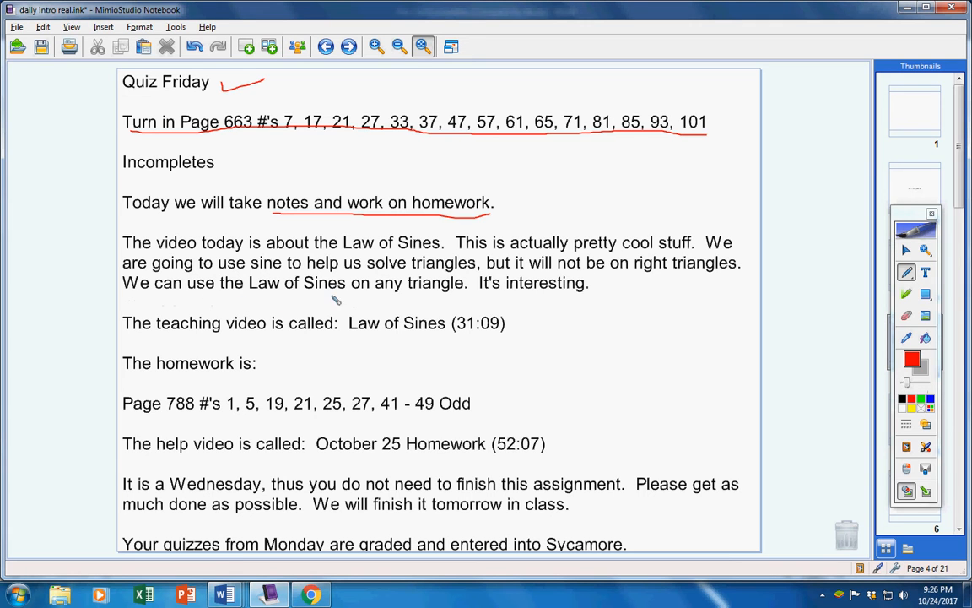
pyautogui.moveTo(442, 290)
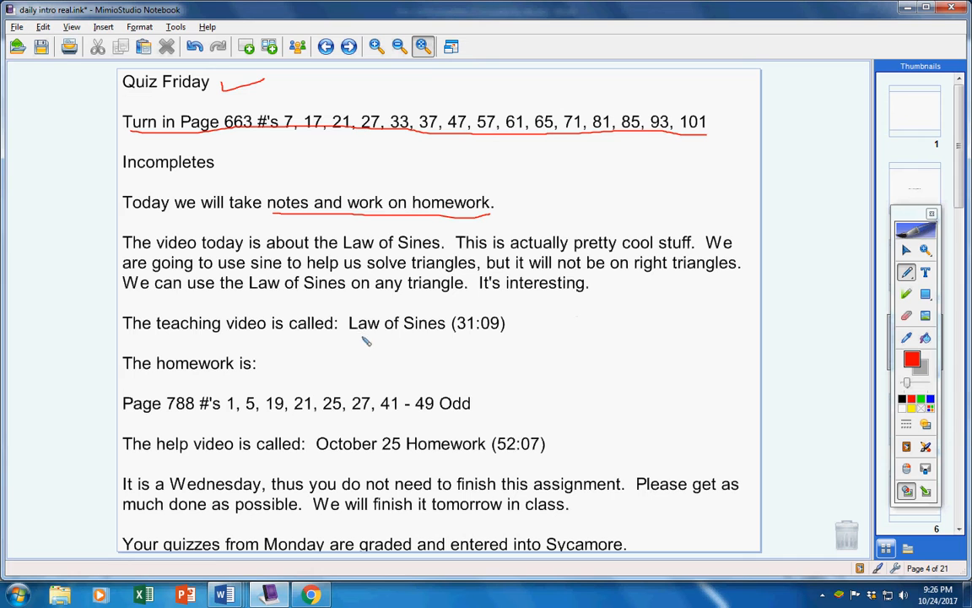
pyautogui.moveTo(351, 338)
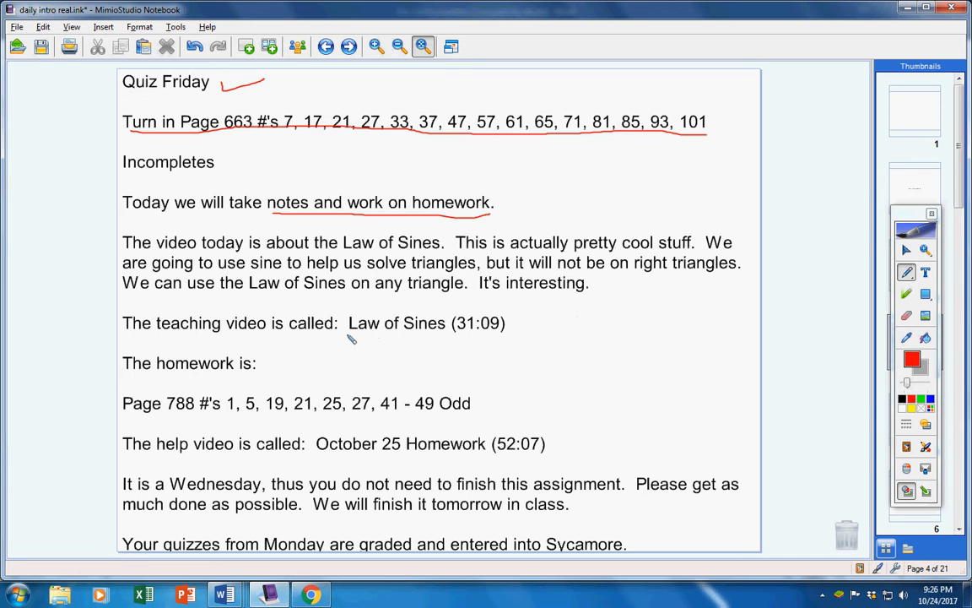
pyautogui.moveTo(346, 337); pyautogui.dragTo(506, 338)
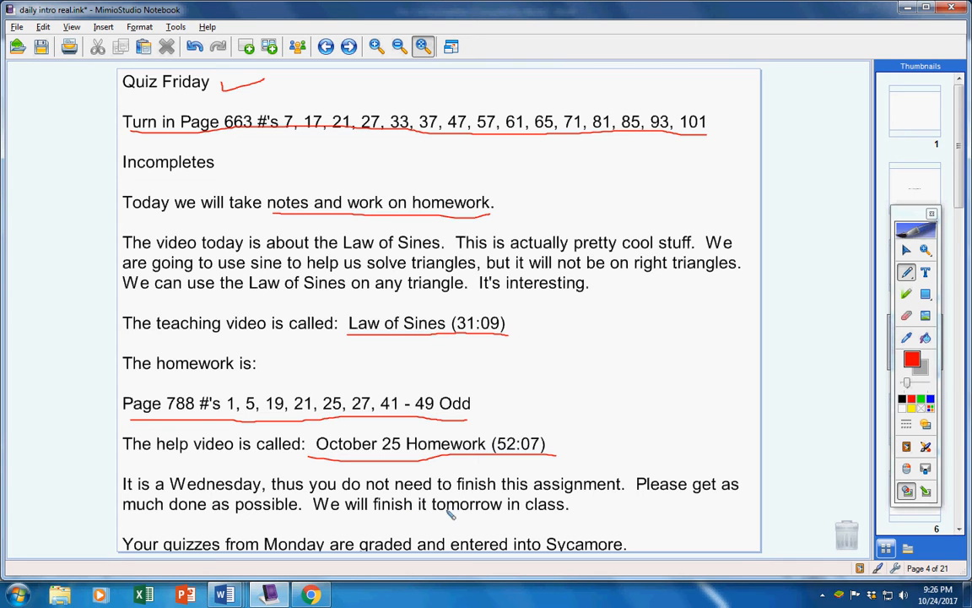
pyautogui.moveTo(726, 493)
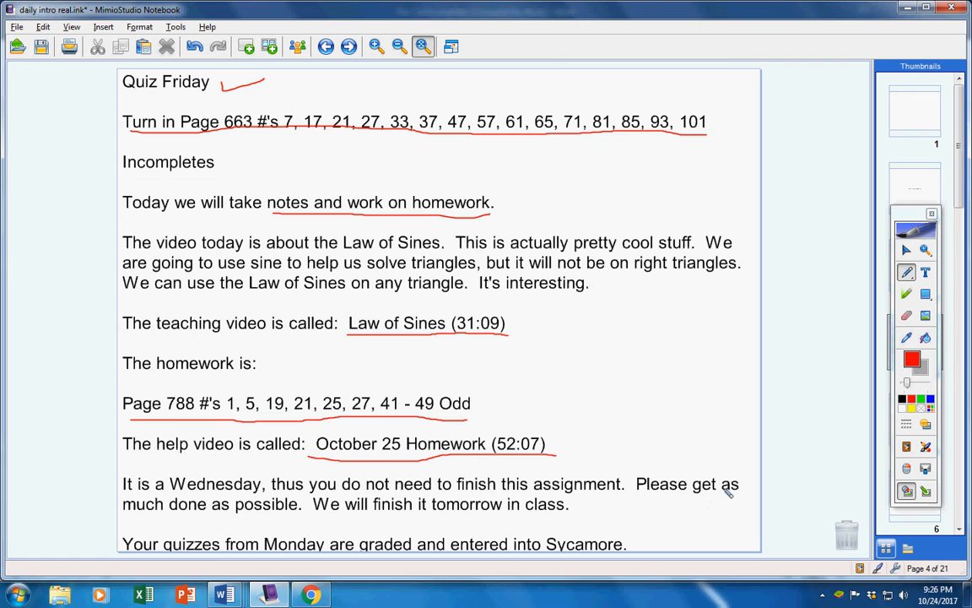
pyautogui.moveTo(897, 281)
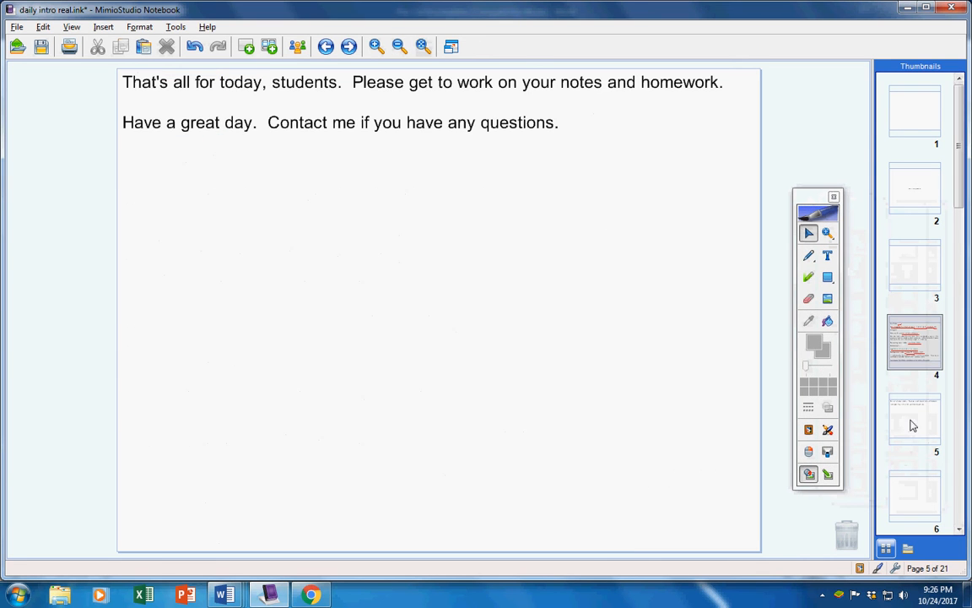
pyautogui.click(915, 419)
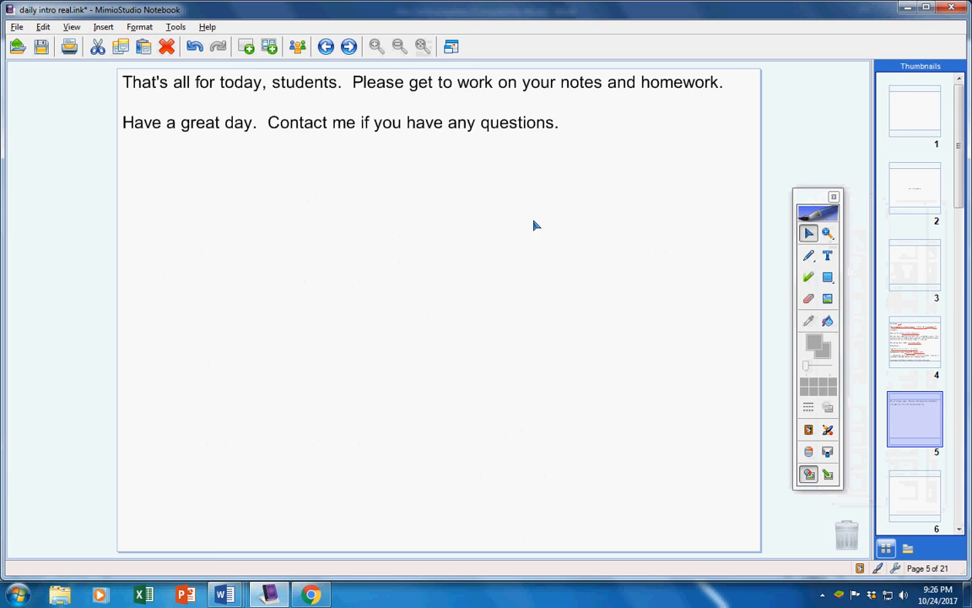
pyautogui.click(807, 256)
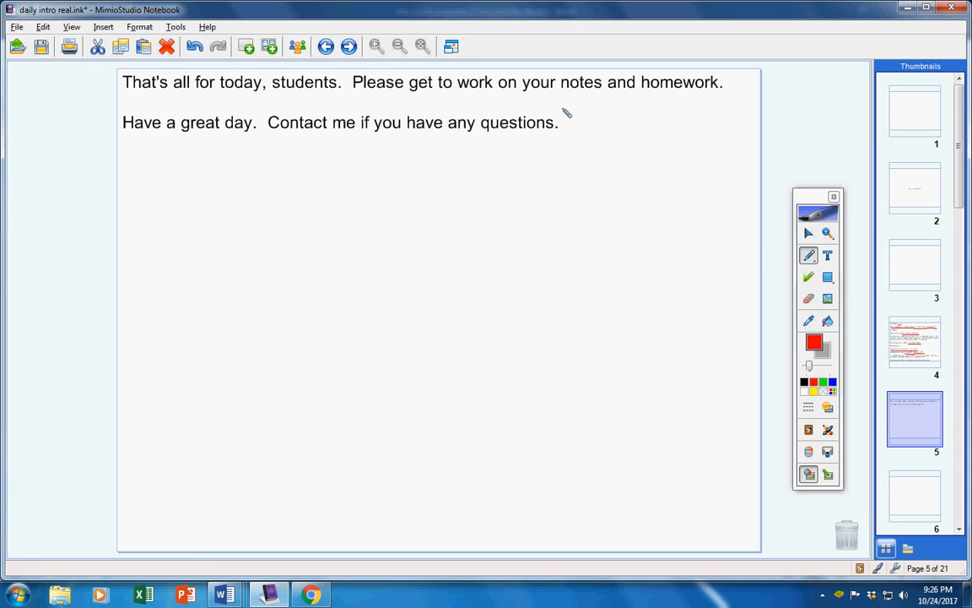
pyautogui.moveTo(405, 189)
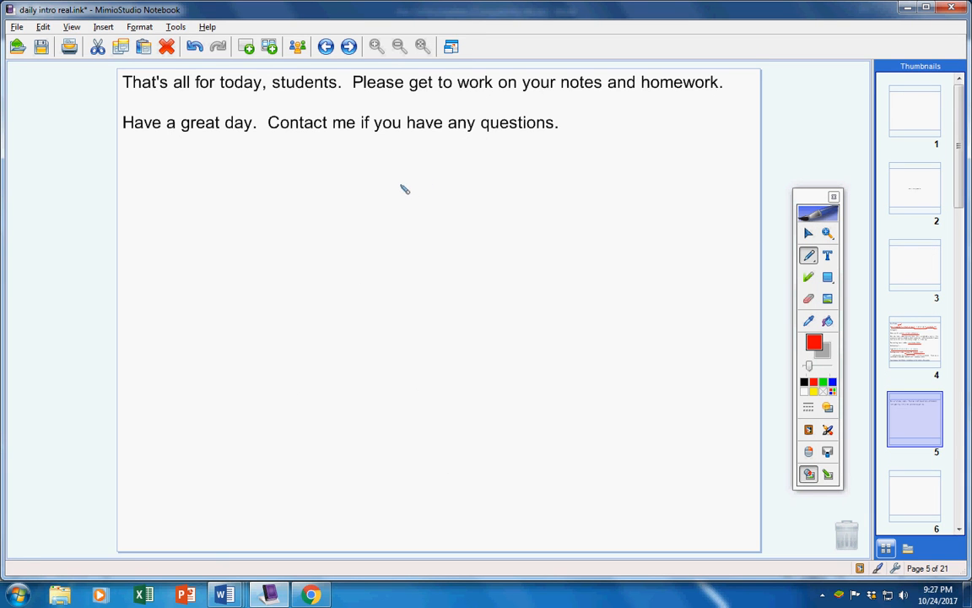